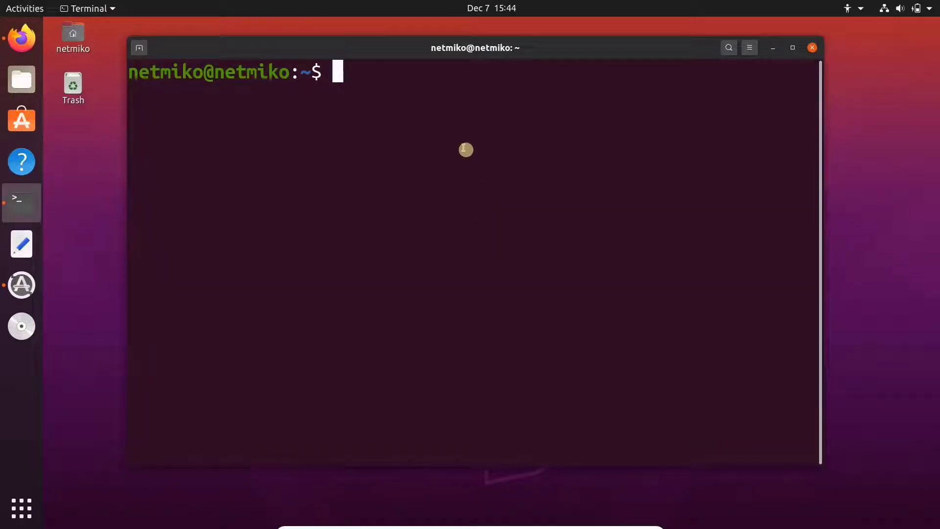
- Refresh the package lists with sudo apt-get update, then clear the terminal
type("sudo ap")
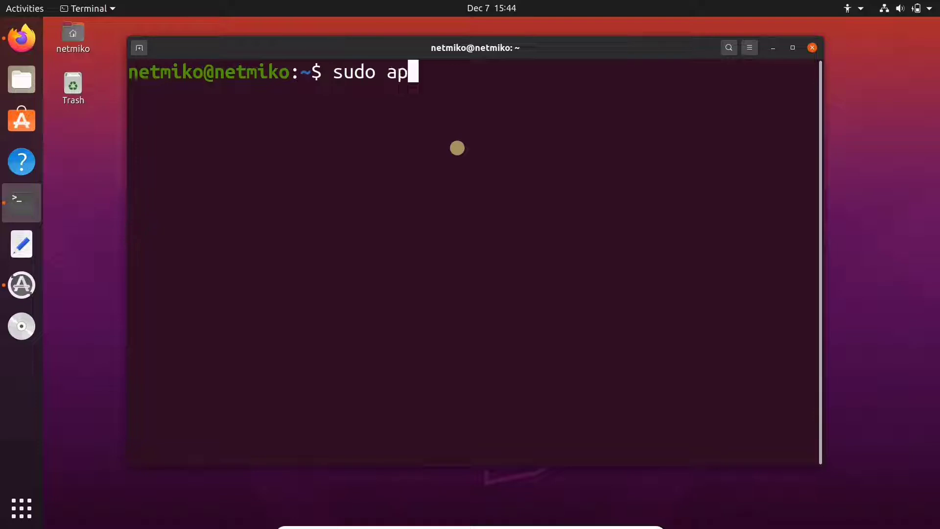
type("t-get")
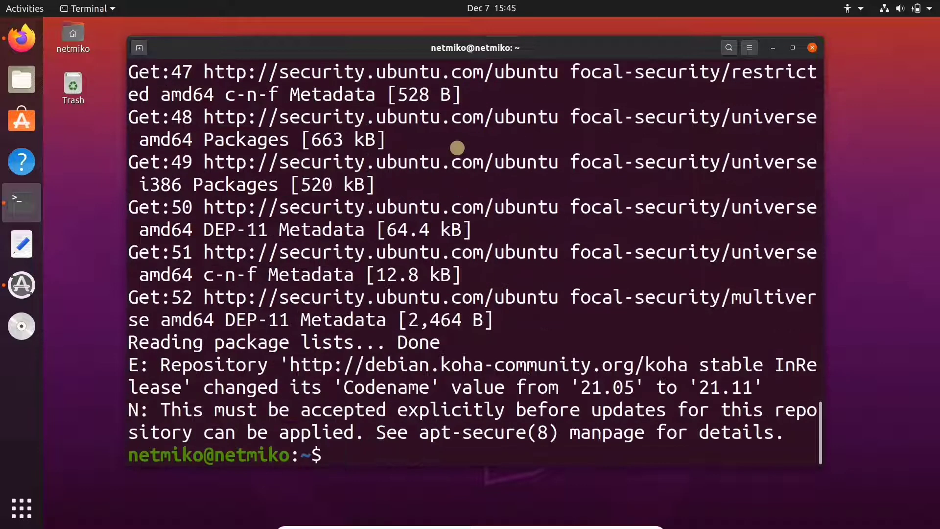
type("cl")
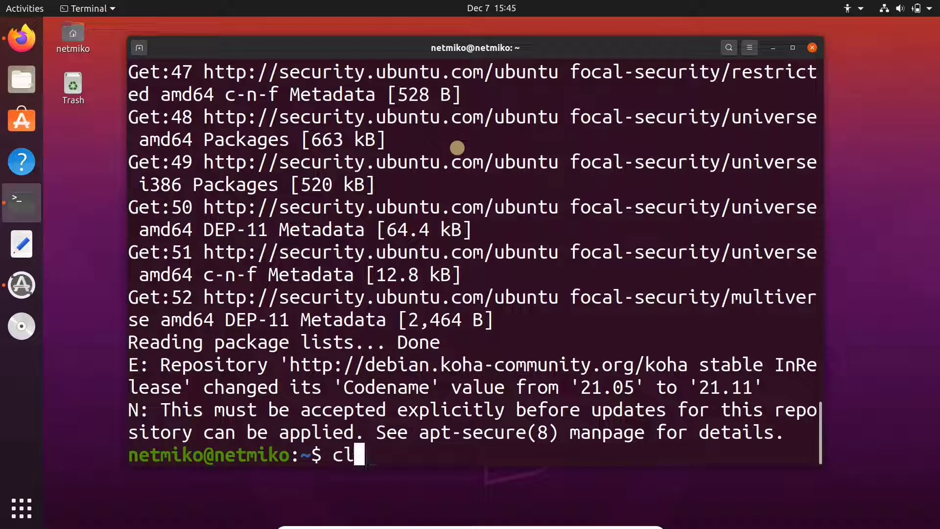
key("Return")
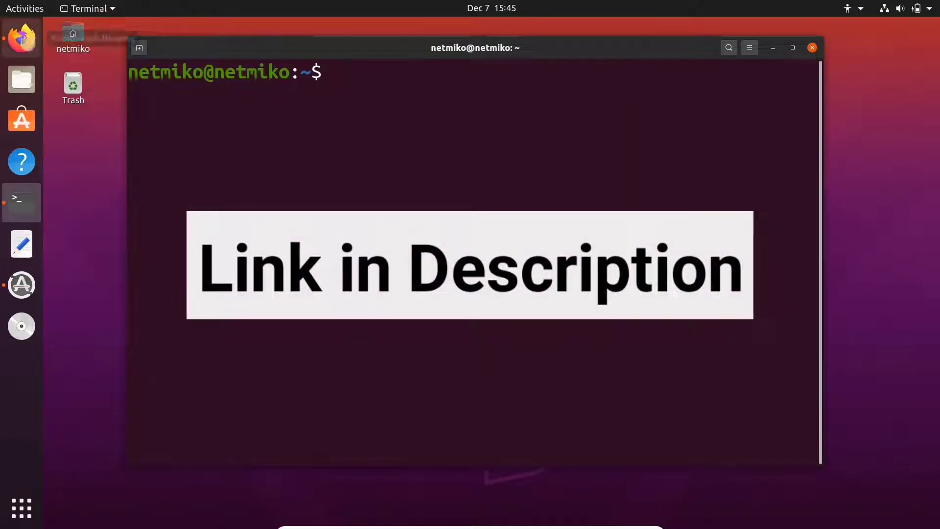
- Switch to the netmiko Jupyter tutorial in Firefox and read down the page
left_click(21, 38)
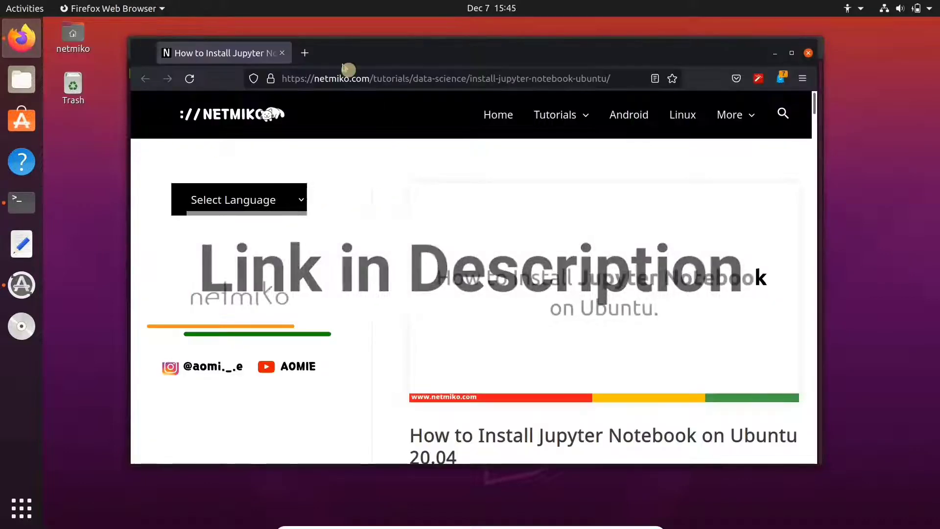
left_click(447, 79)
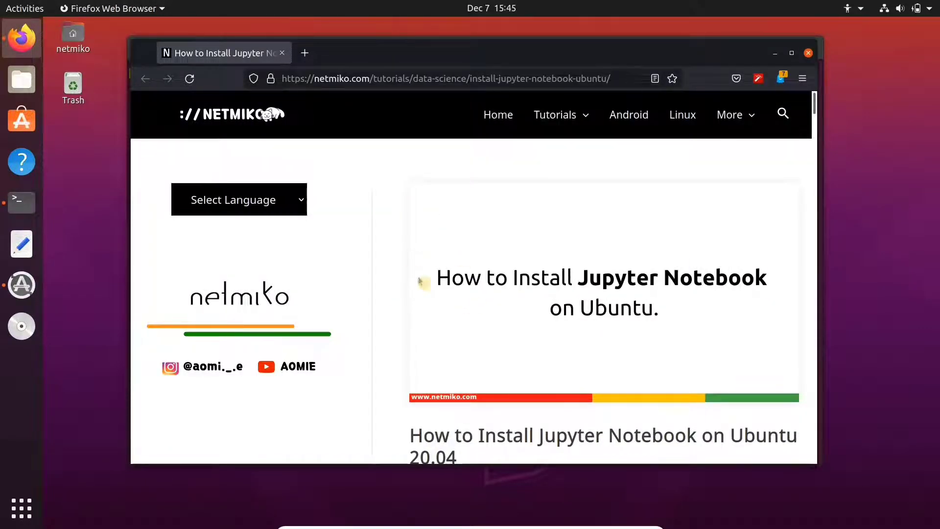
scroll("down", 3)
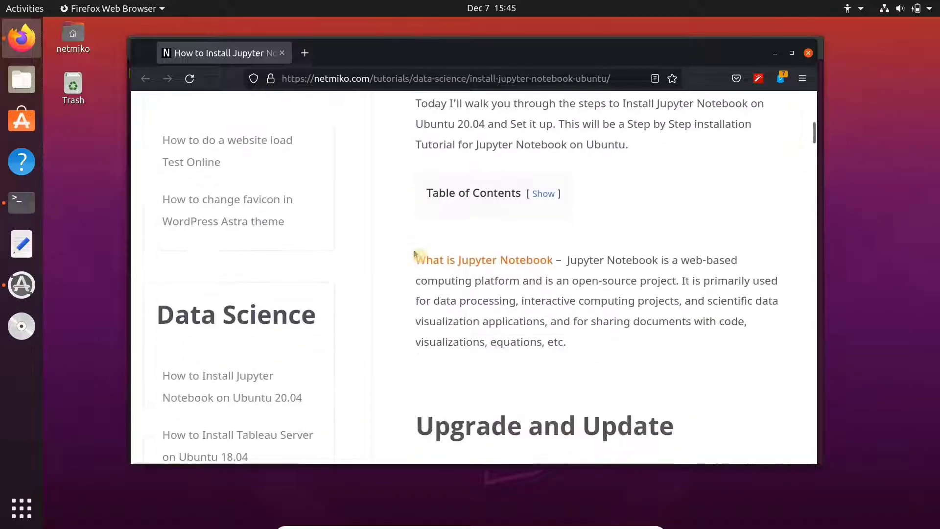
scroll("down", 3)
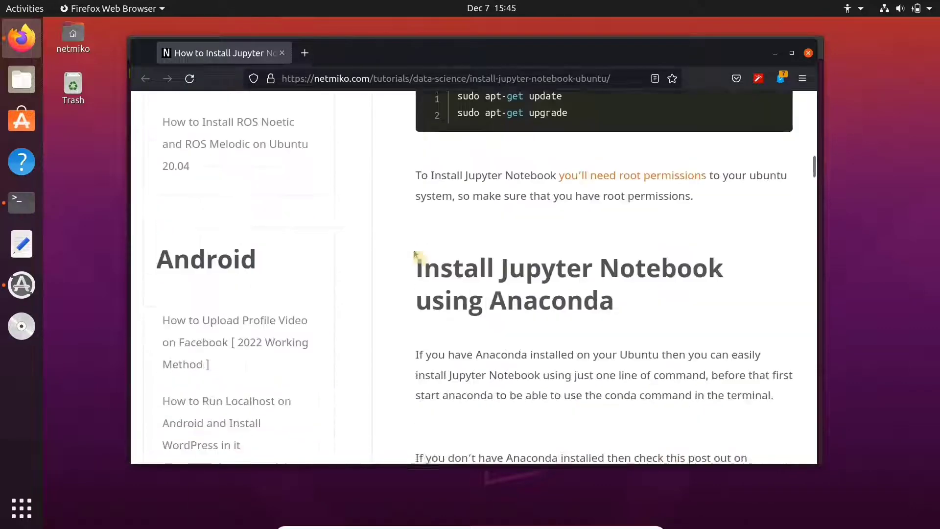
scroll("down", 3)
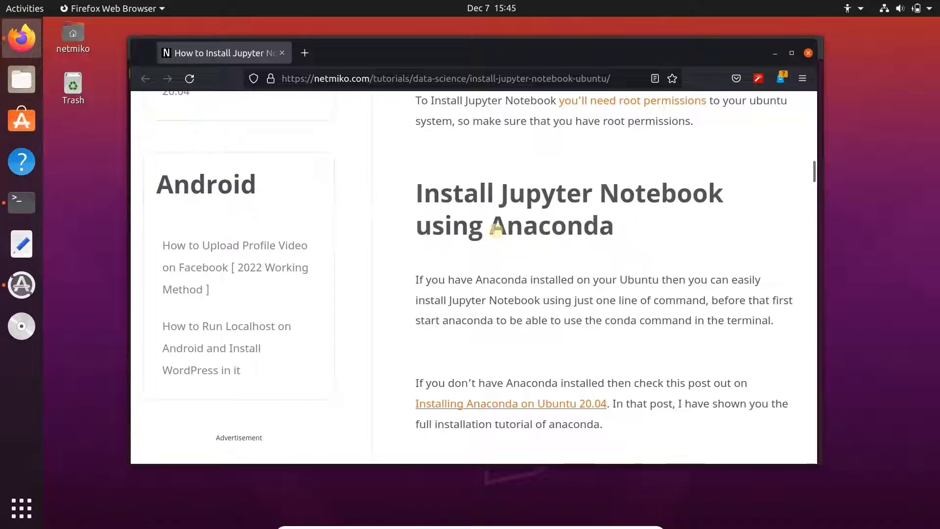
scroll("down", 3)
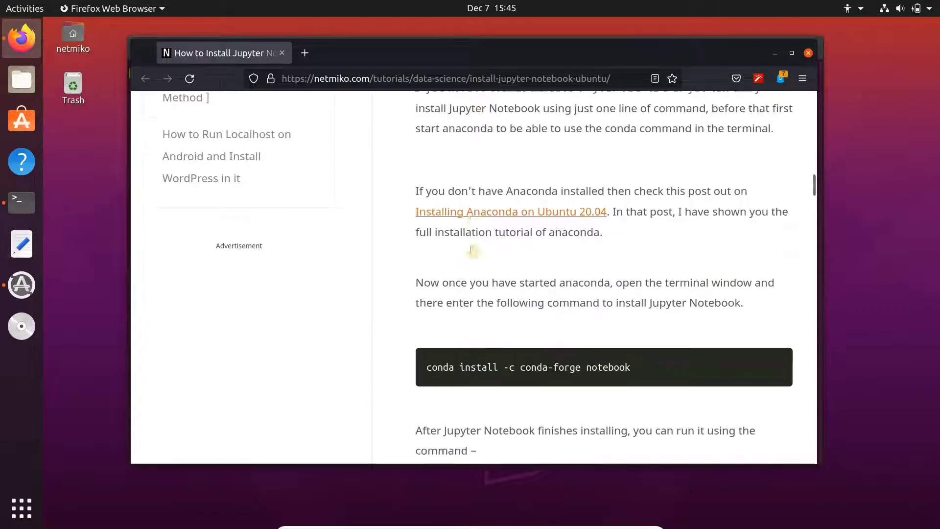
scroll("down", 3)
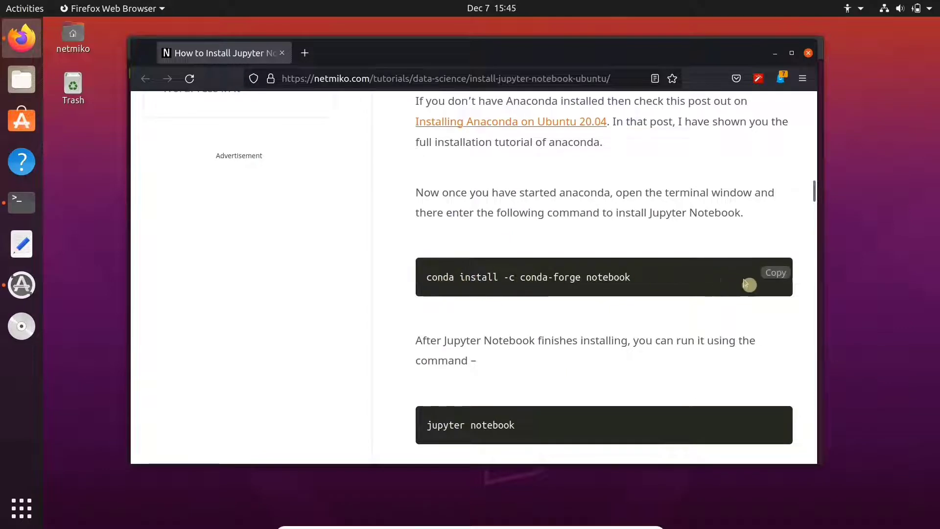
mouse_move(500, 280)
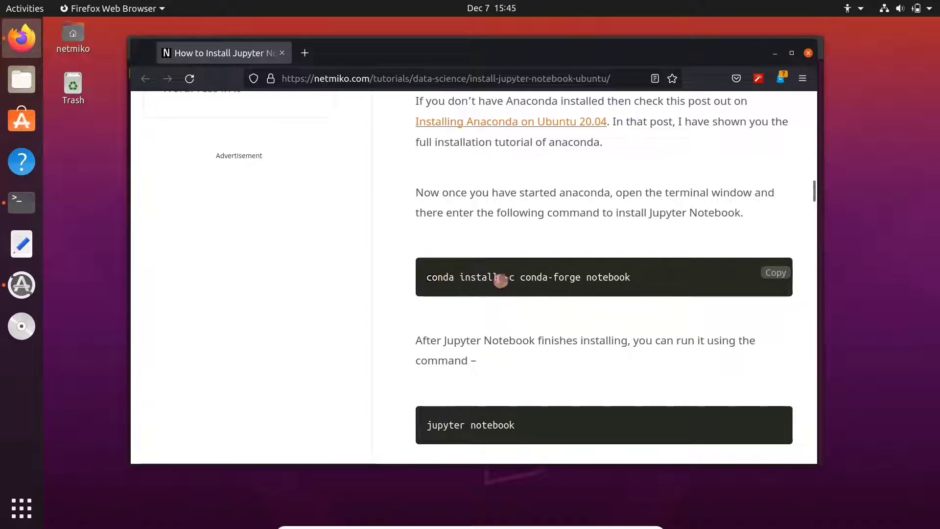
mouse_move(488, 231)
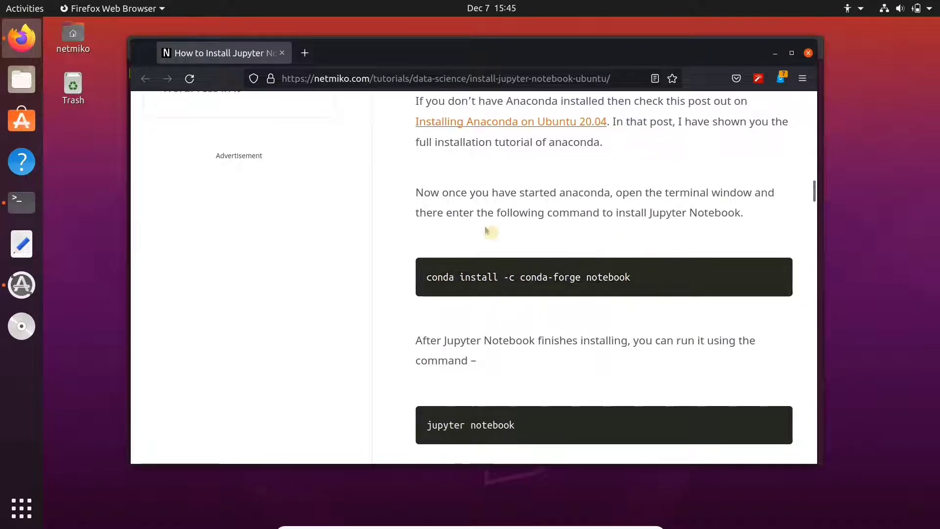
- Highlight 'without Anaconda' in the heading and reach the Install Python3, iPython, Pip3 section
scroll("down", 3)
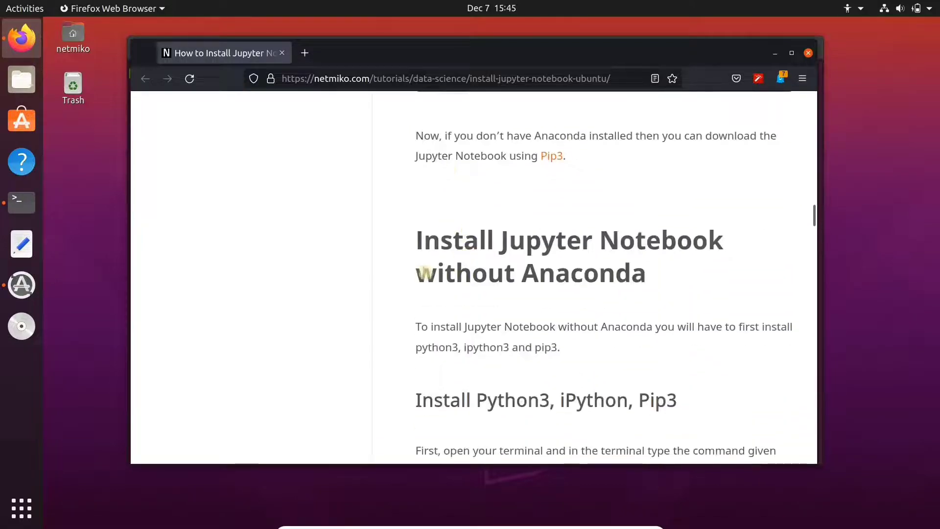
left_click_drag(416, 273, 646, 273)
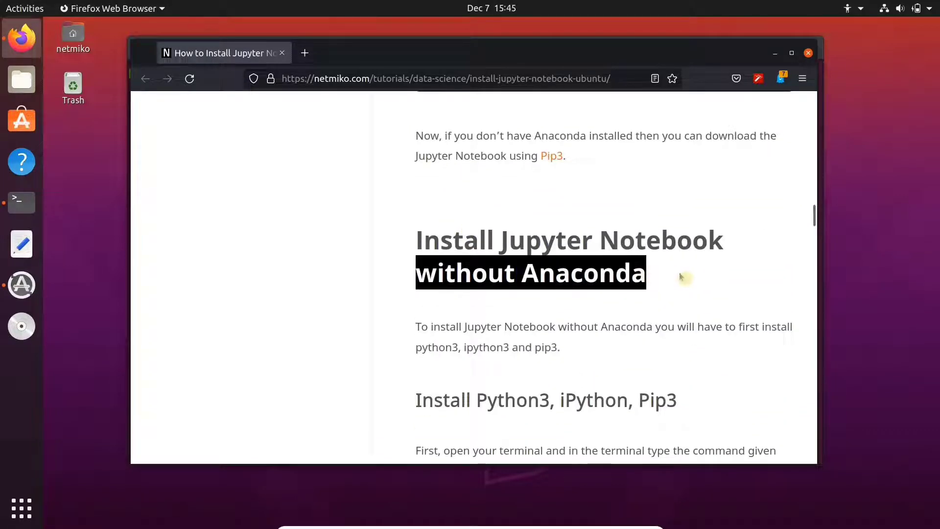
scroll("down", 3)
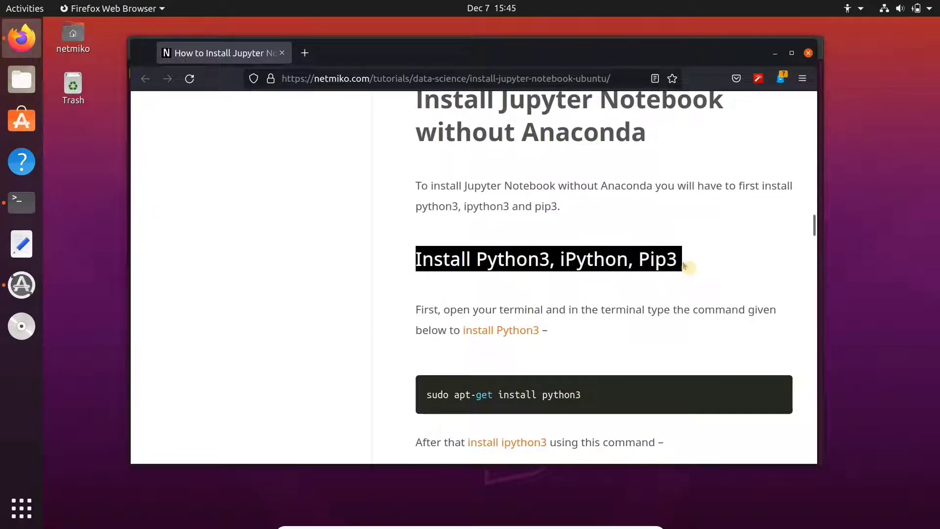
scroll("down", 3)
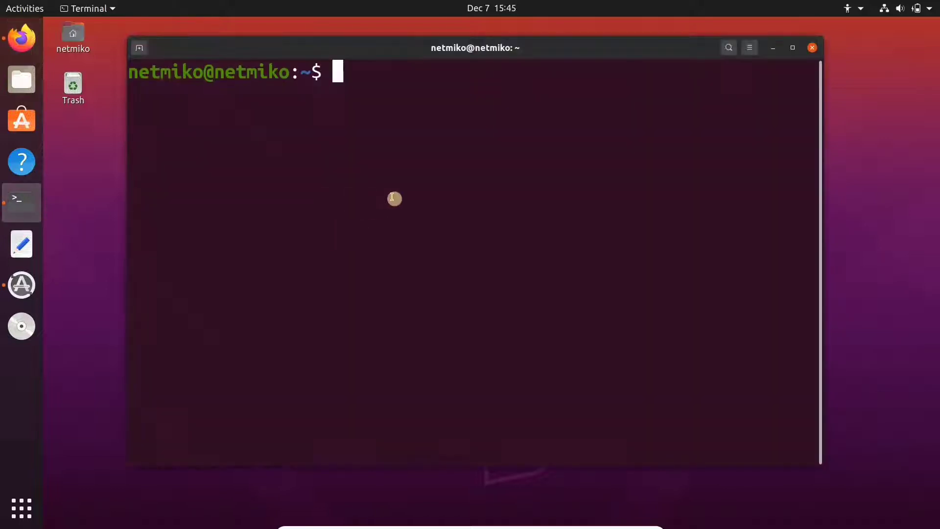
- Install python3 and ipython3 with apt-get from the tutorial's command, confirming with y, then clear
type("sudo apt-get install python3")
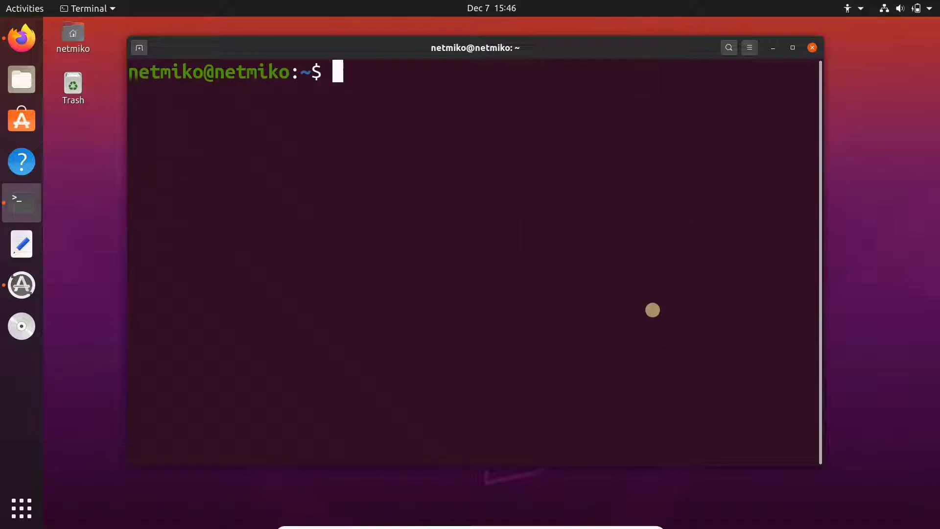
left_click(21, 37)
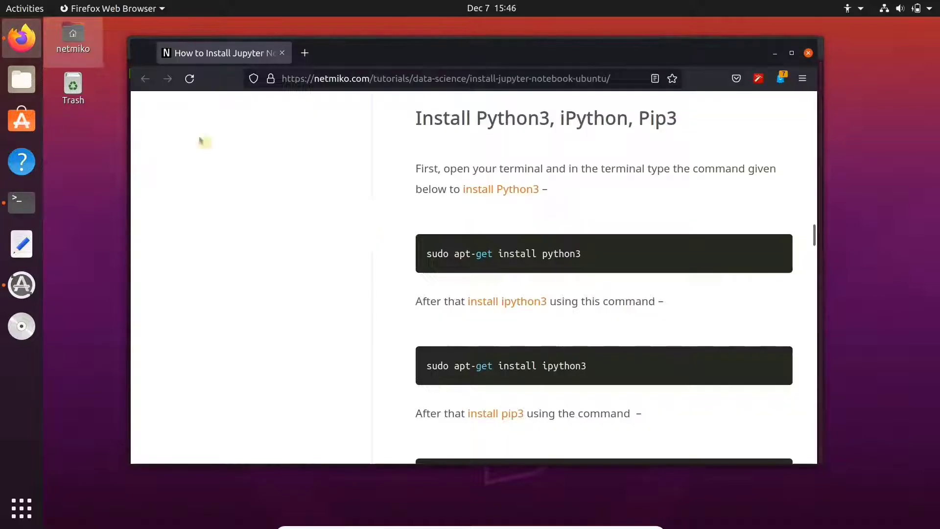
scroll("down", 3)
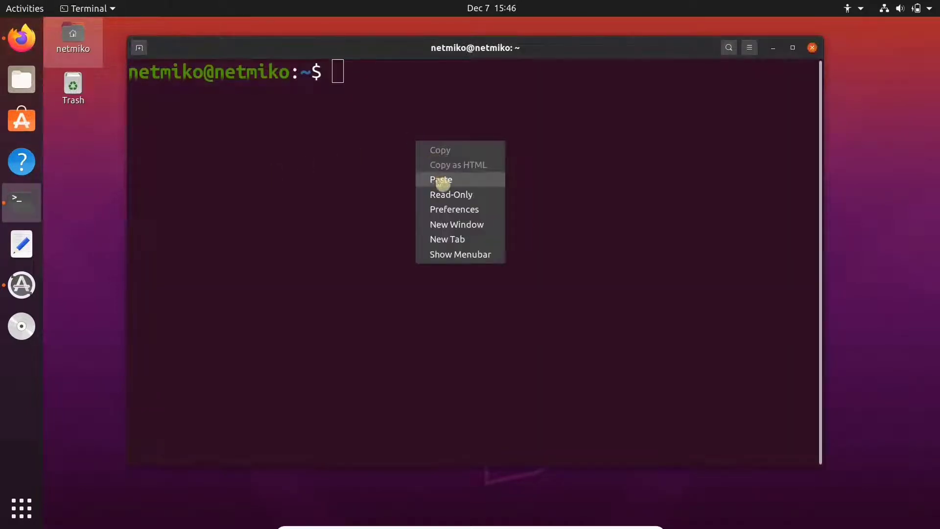
left_click(441, 179)
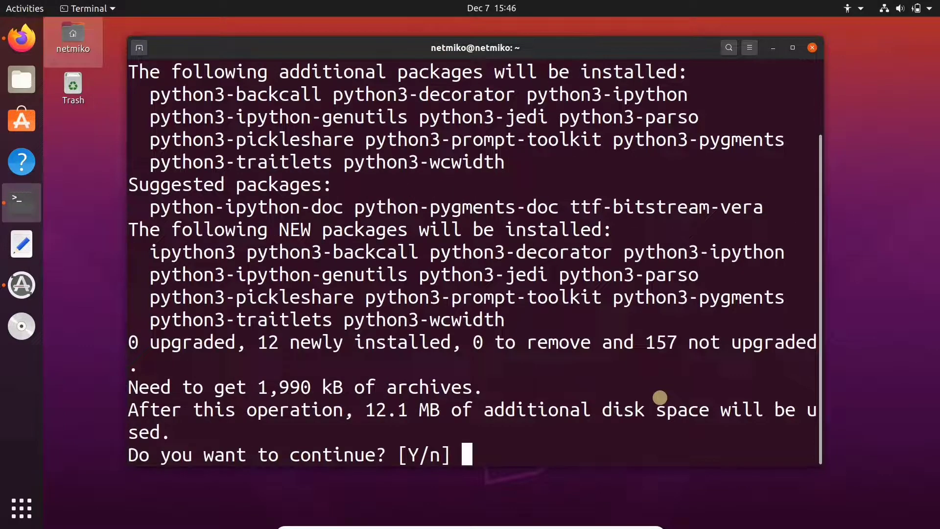
type("y")
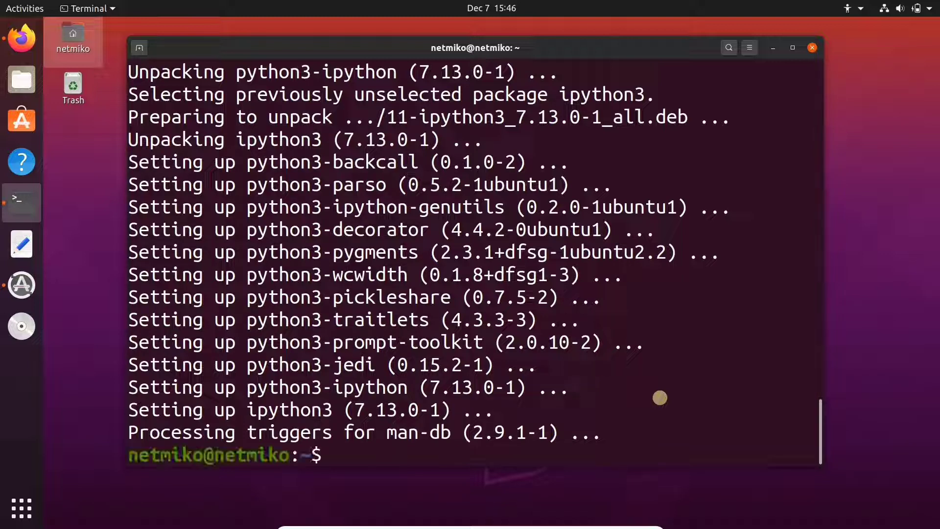
type("cl")
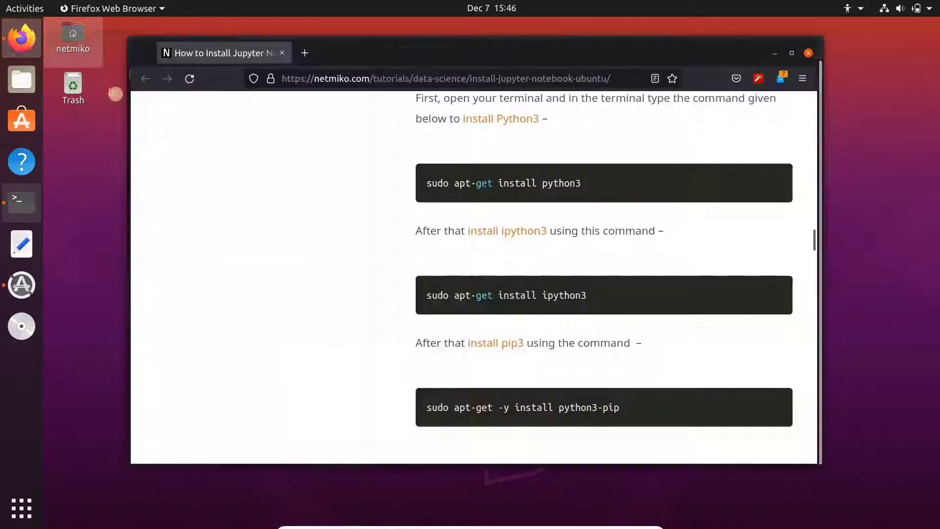
- Scroll the tutorial down toward the pip3 install command
scroll("down", 3)
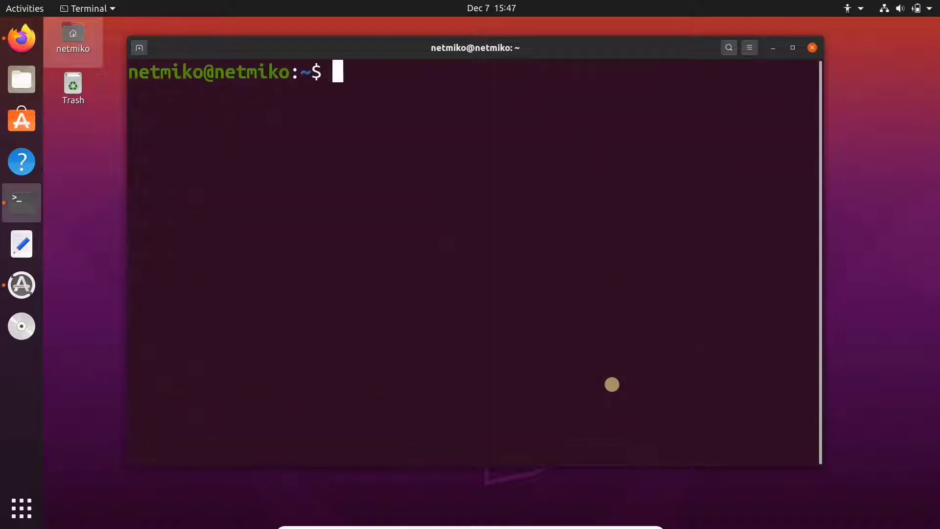
mouse_move(21, 38)
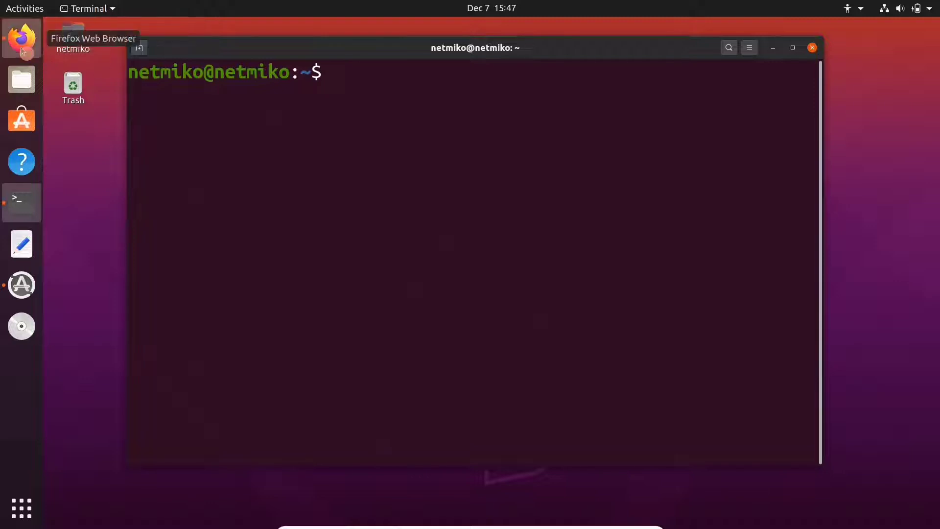
- Check the update command in the tutorial, clear the terminal after sudo apt-get update, and return to Firefox
left_click(21, 38)
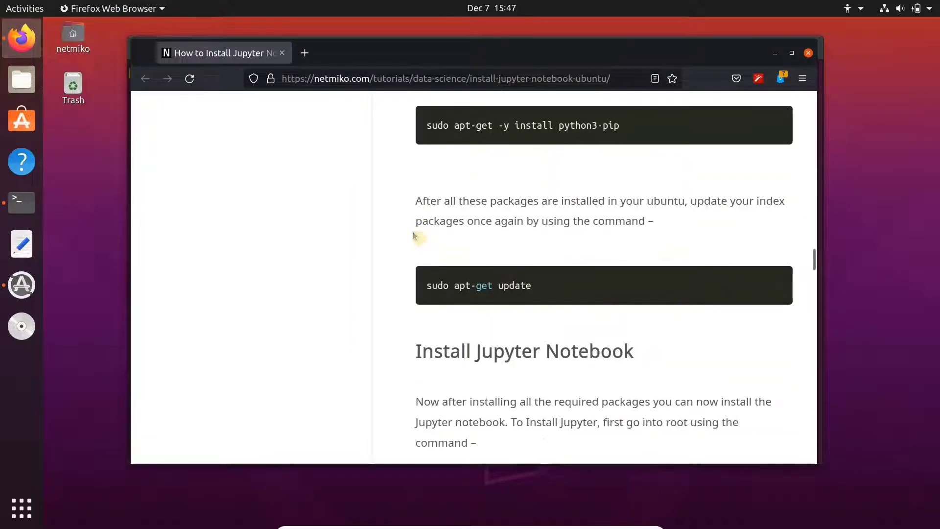
scroll("down", 3)
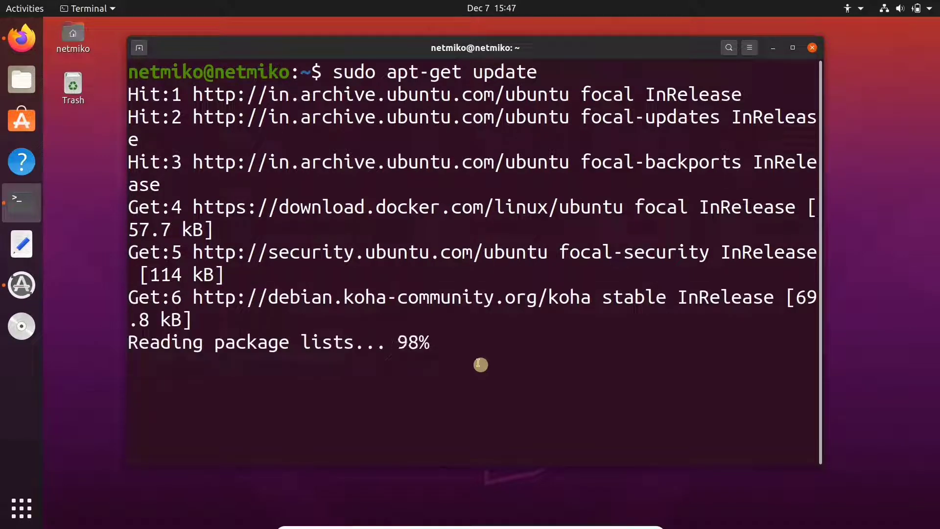
type("cle")
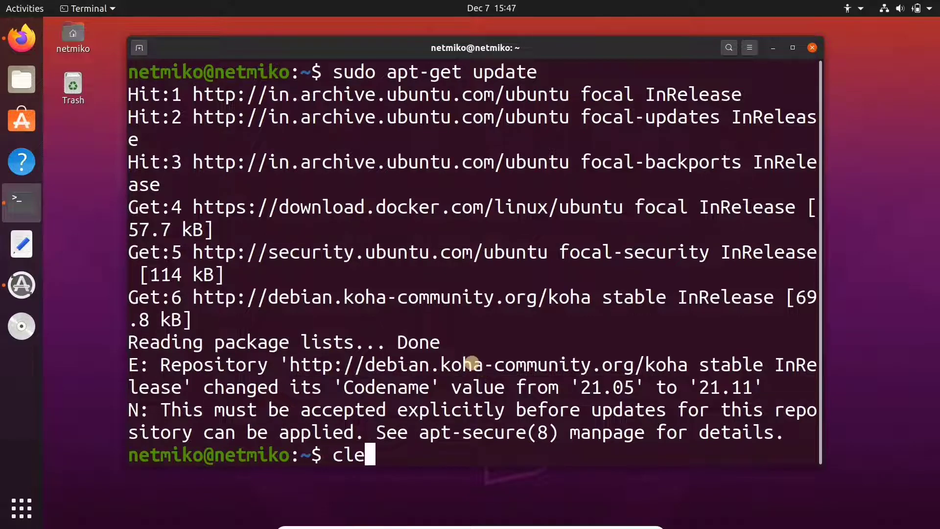
key("Return")
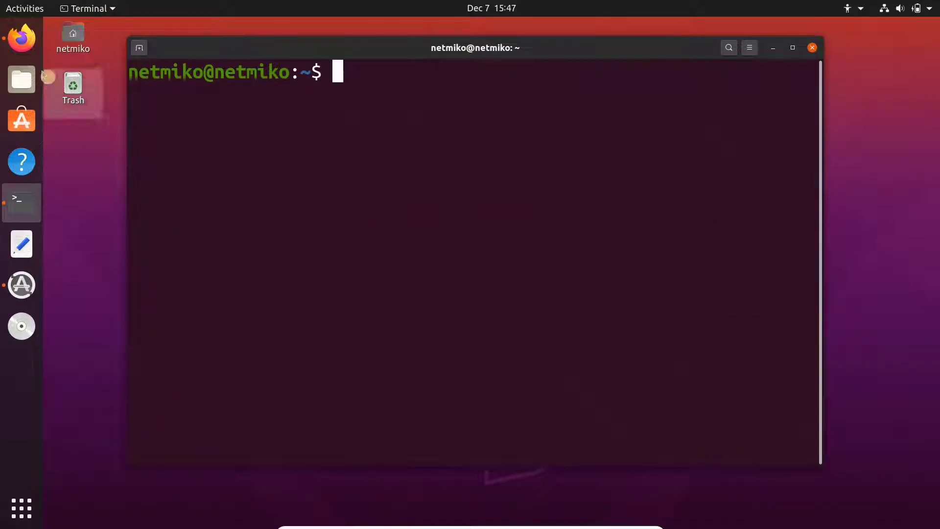
left_click(22, 38)
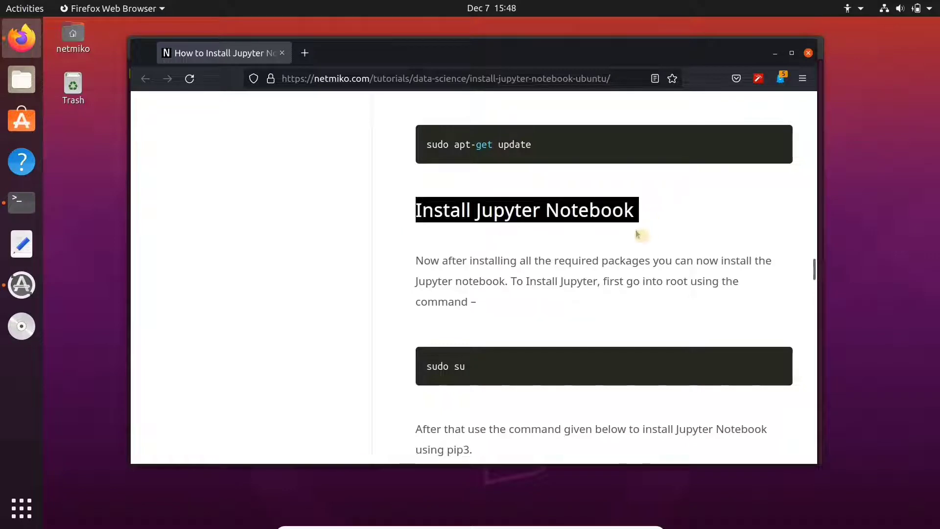
- Copy the tutorial's sudo su command and run it in the terminal to enter a root shell
scroll("down", 3)
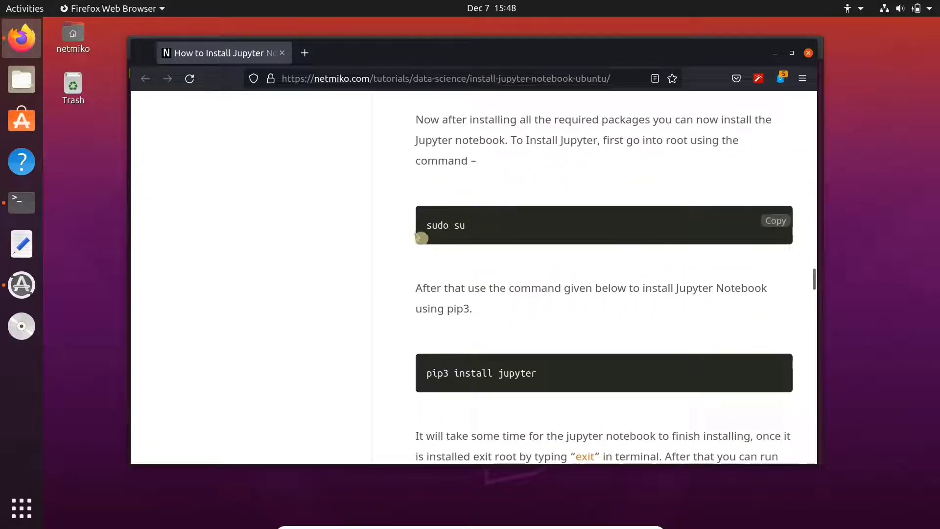
left_click(776, 221)
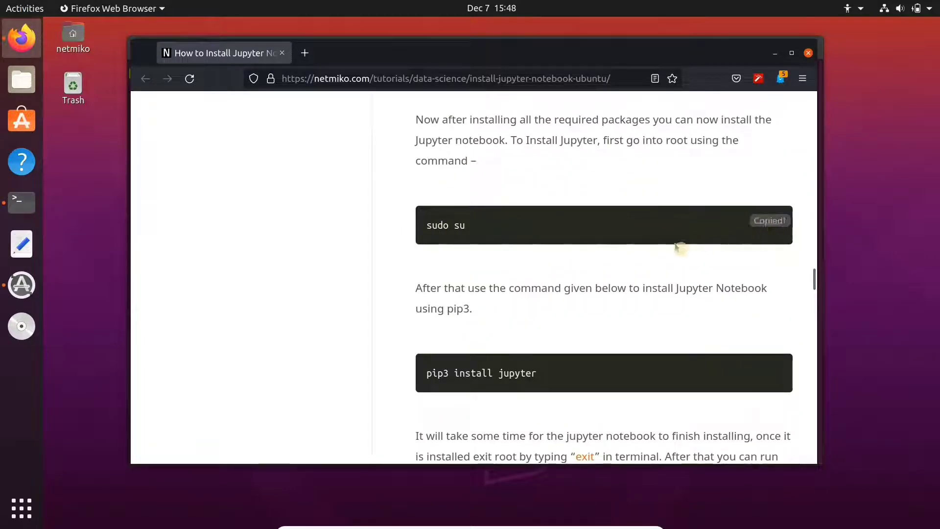
left_click(21, 203)
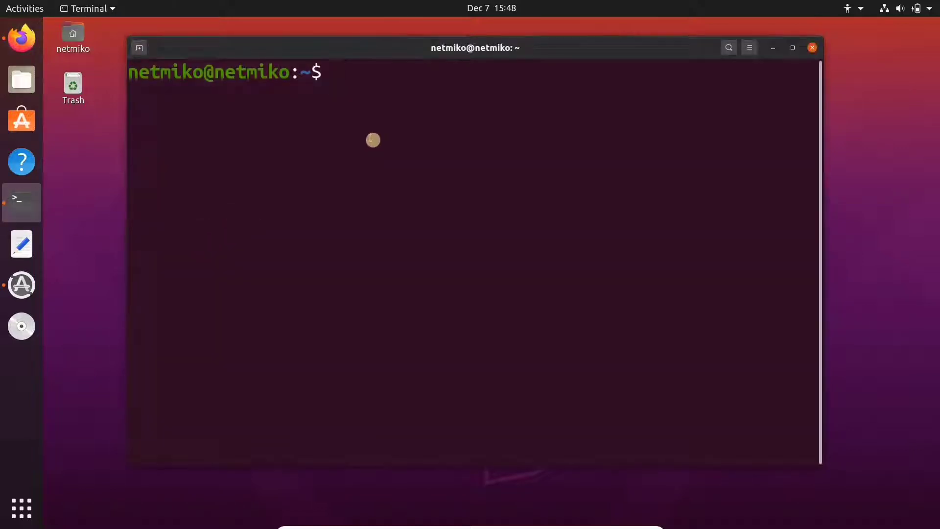
type("sudo su")
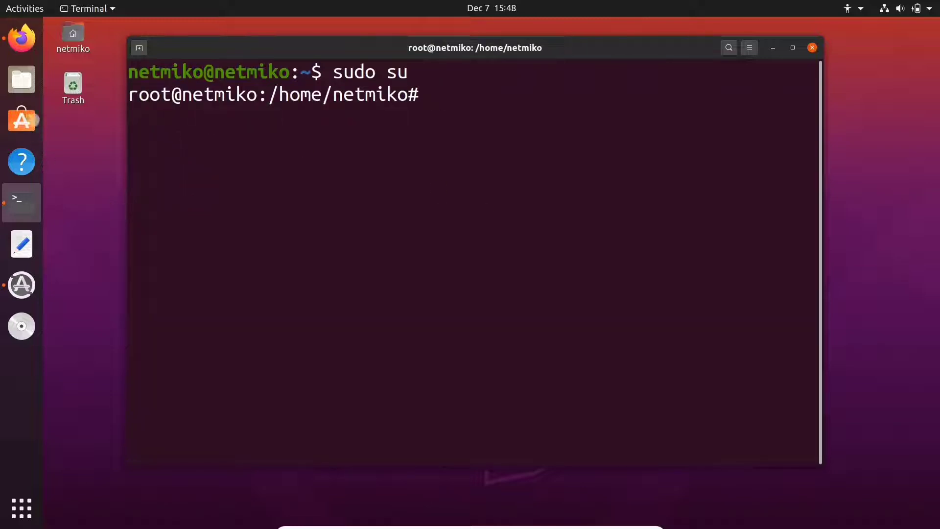
left_click(21, 38)
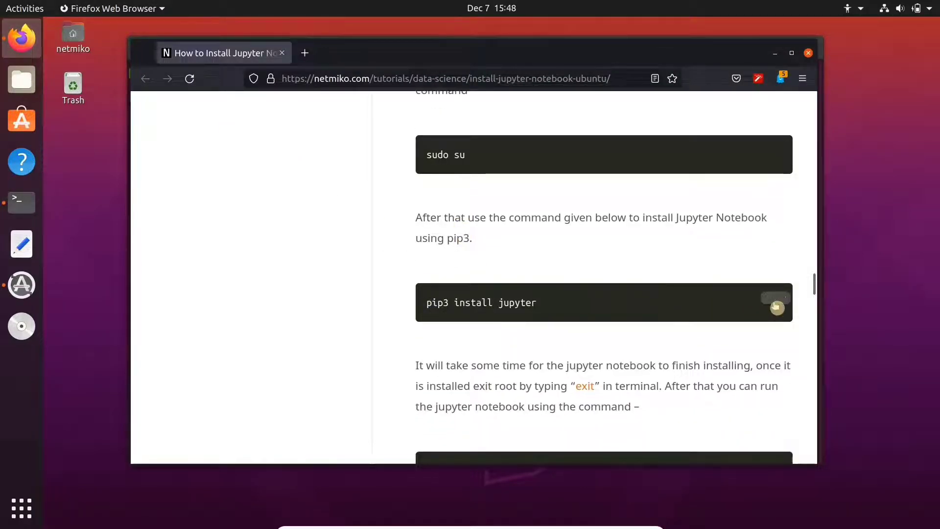
mouse_move(20, 203)
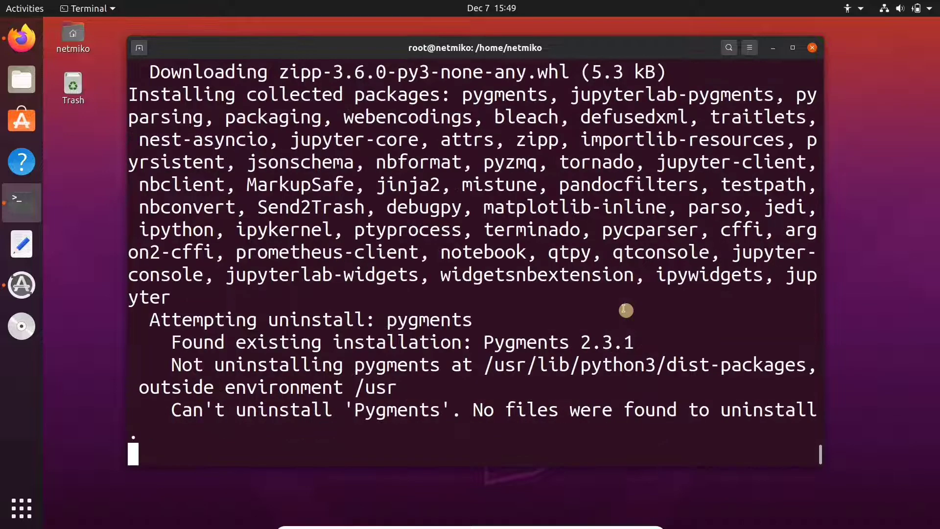
- After pip3 install jupyter finishes in the root shell, clear the terminal output
scroll("down", 3)
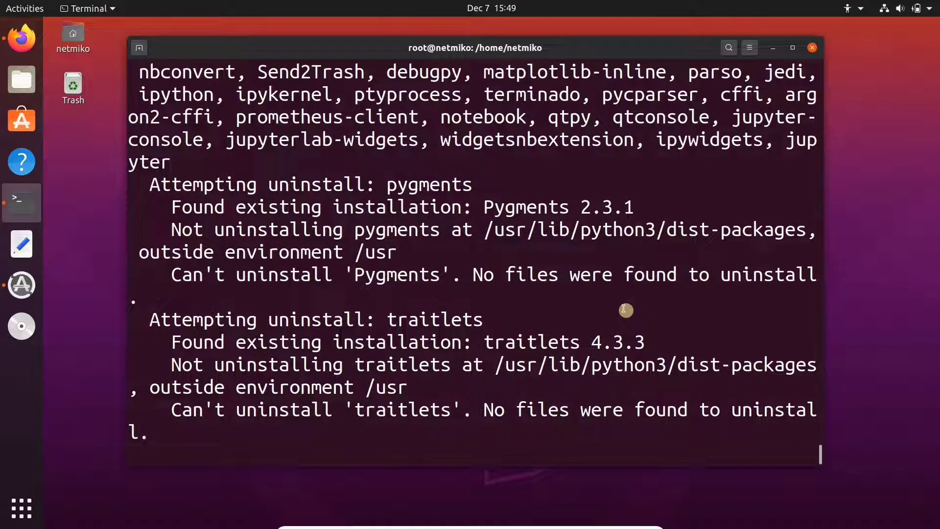
scroll("down", 3)
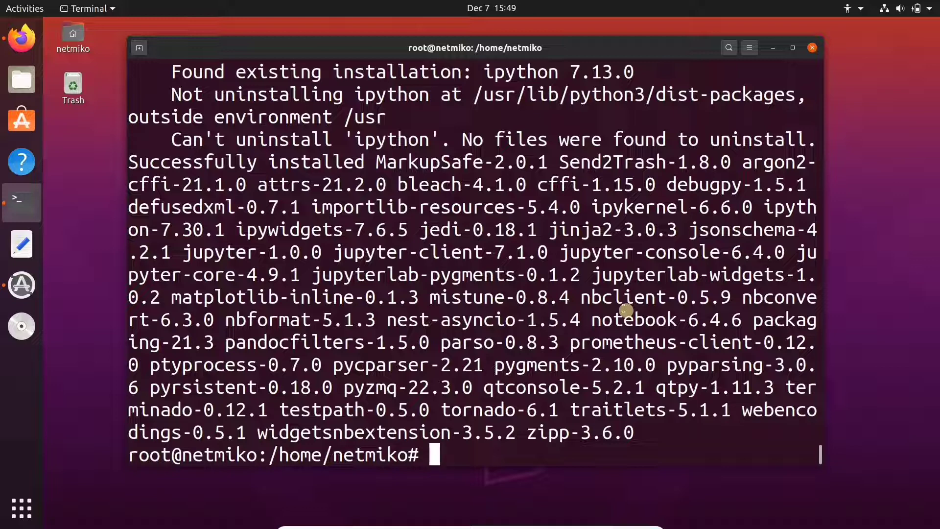
type("clear")
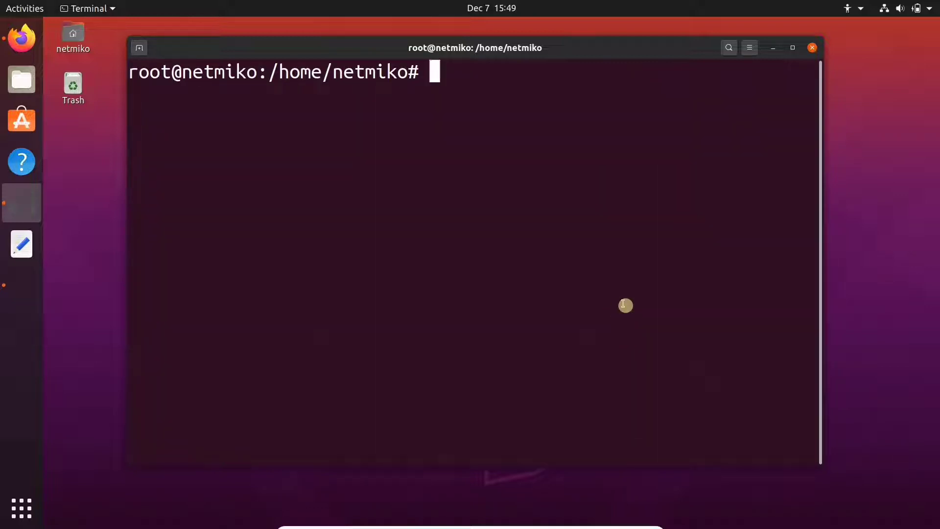
- Exit the root shell, then paste and run 'jupyter notebook --allow-root' from the tutorial
type("exit")
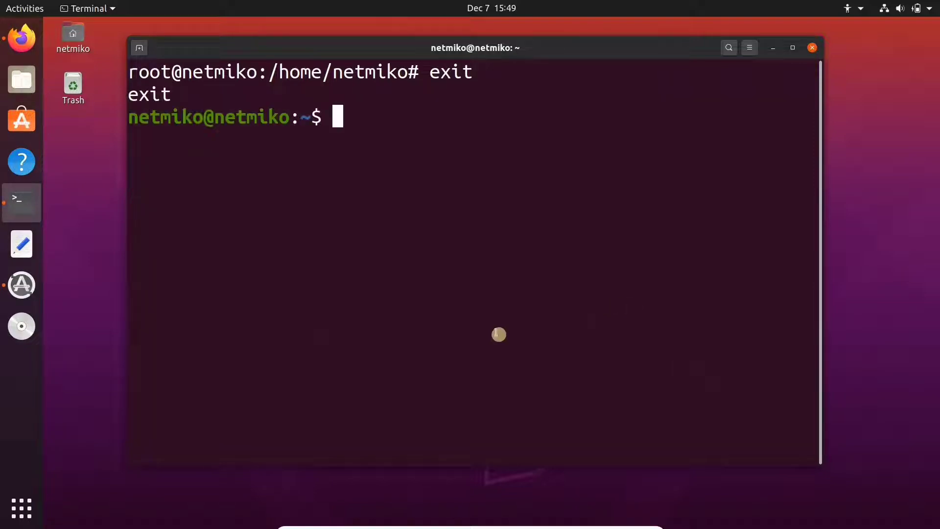
left_click(21, 38)
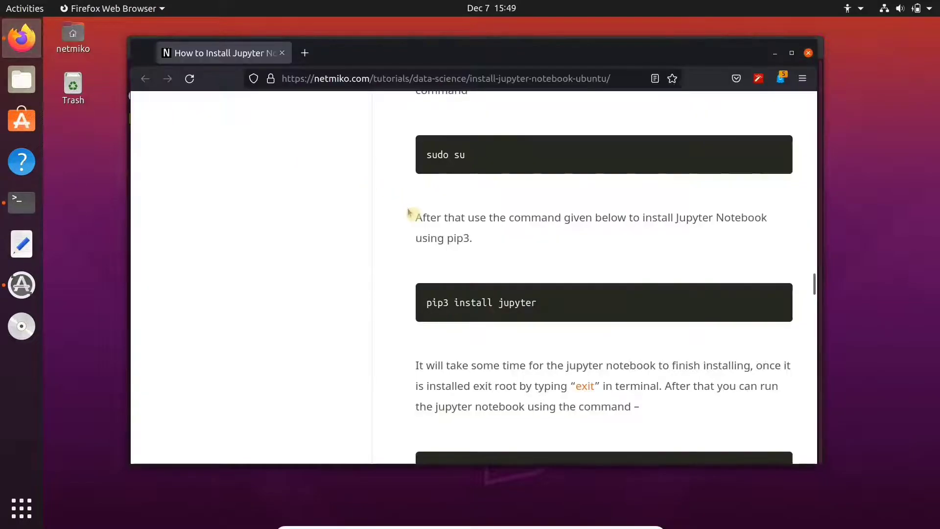
scroll("down", 3)
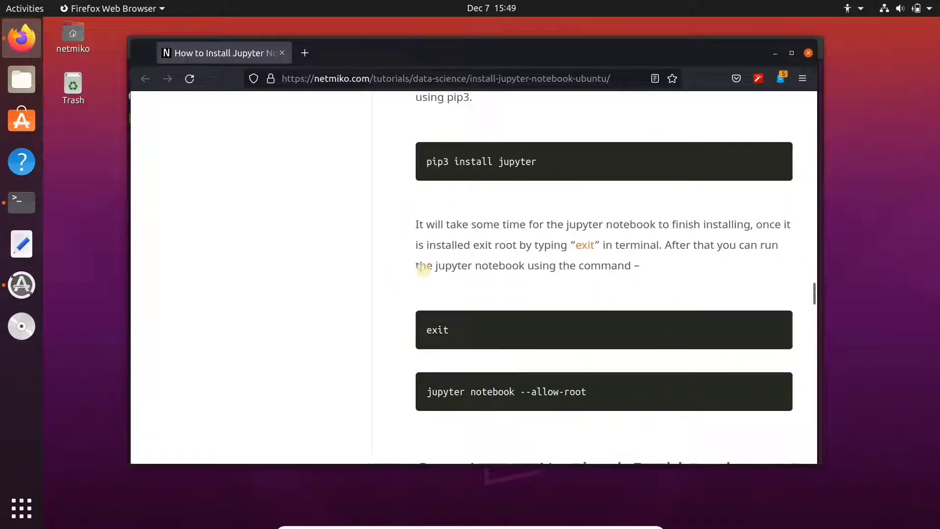
scroll("down", 3)
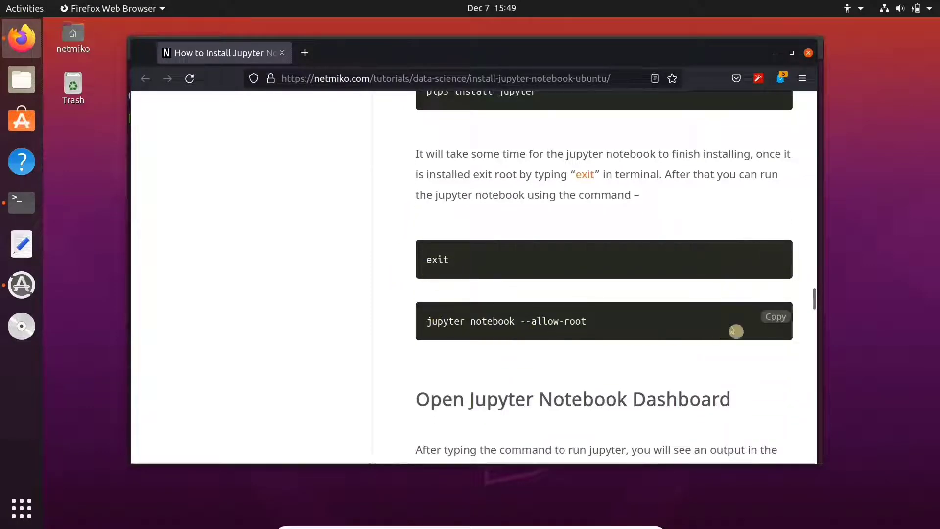
mouse_move(22, 203)
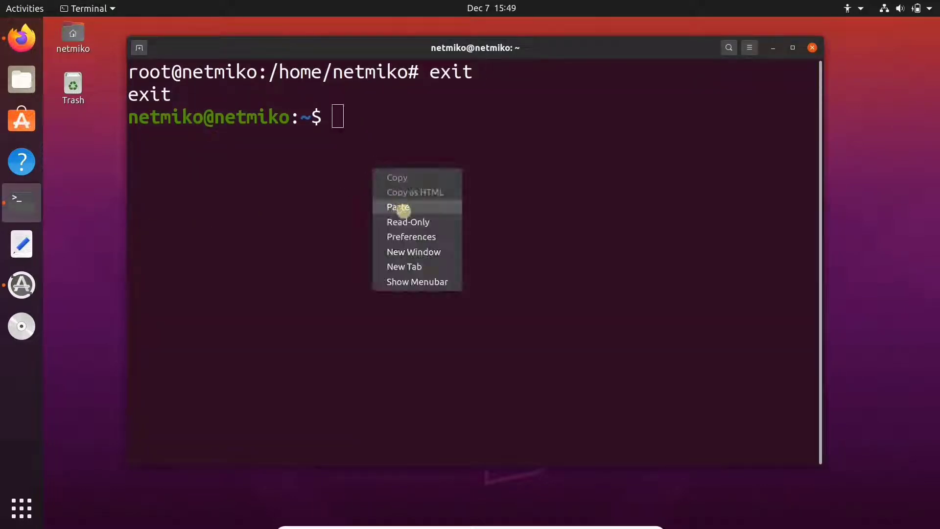
left_click(398, 206)
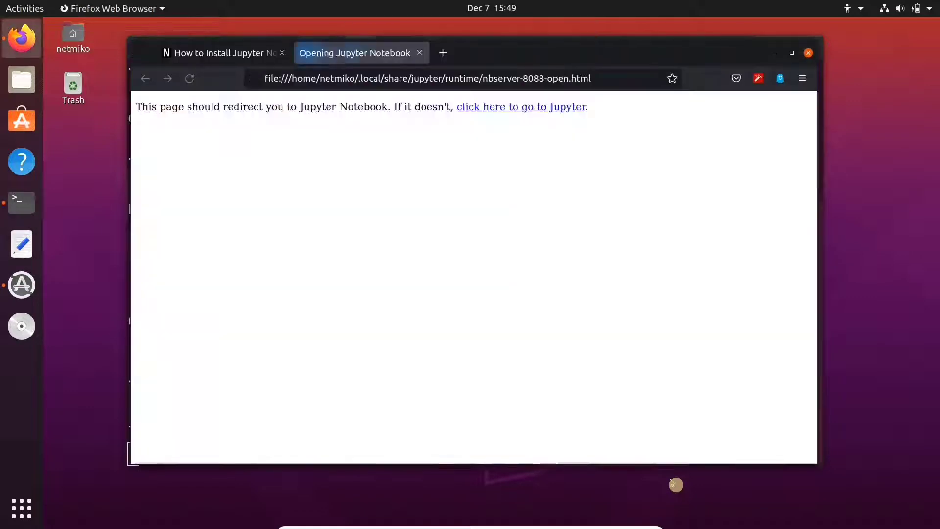
- Follow the redirect link to the Jupyter dashboard at localhost:8888/tree
left_click(520, 106)
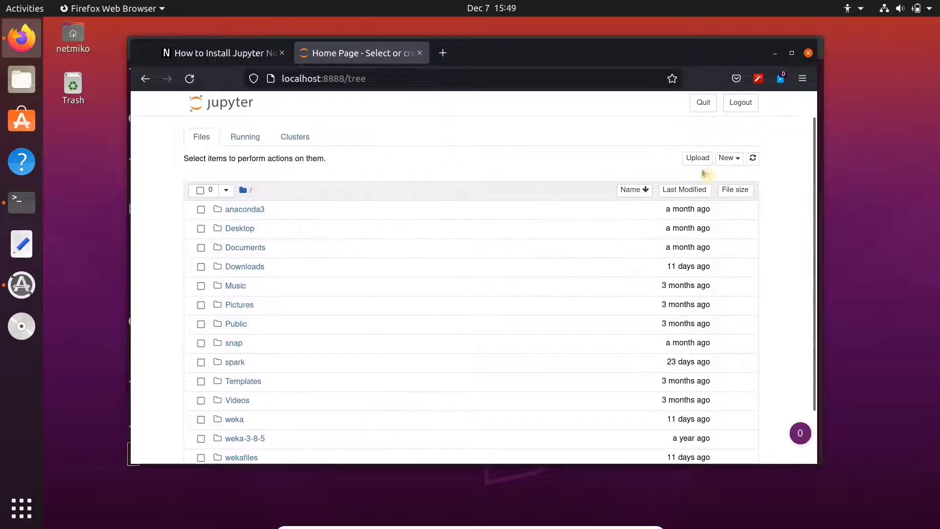
left_click(728, 157)
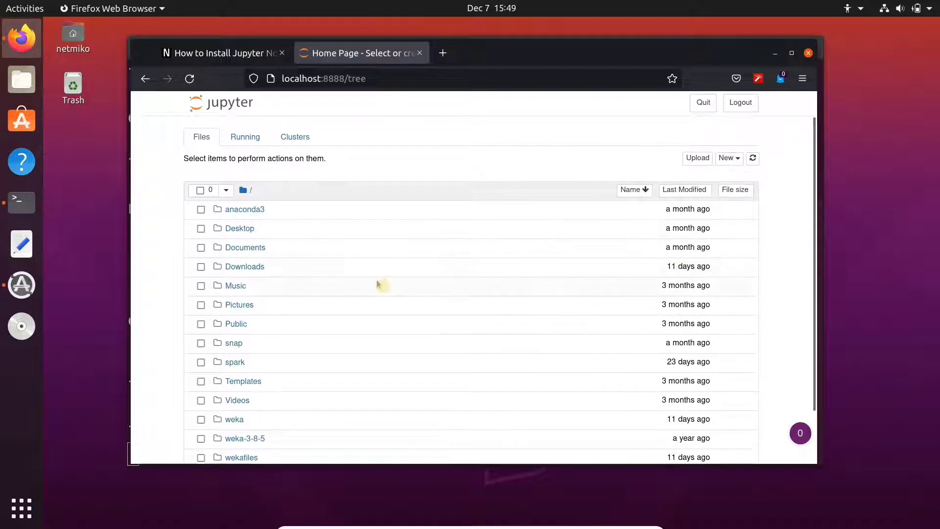
mouse_move(410, 333)
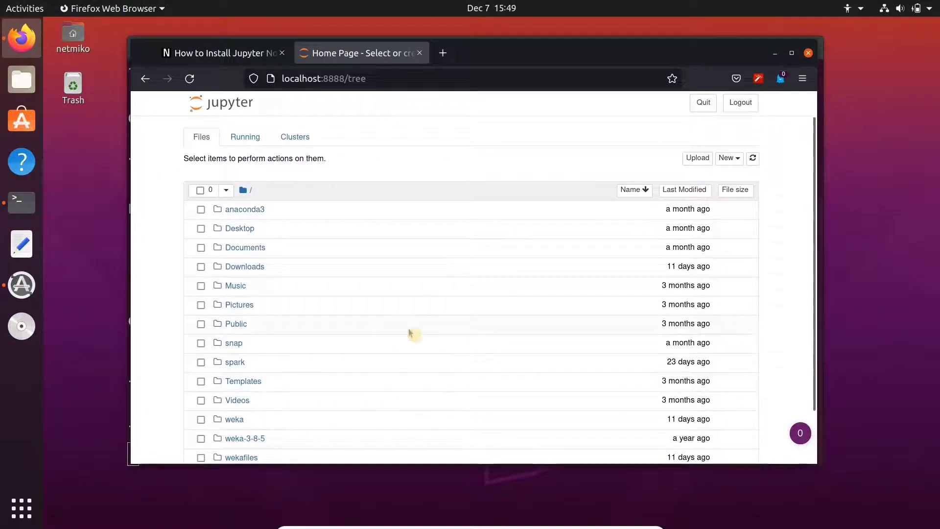
mouse_move(20, 203)
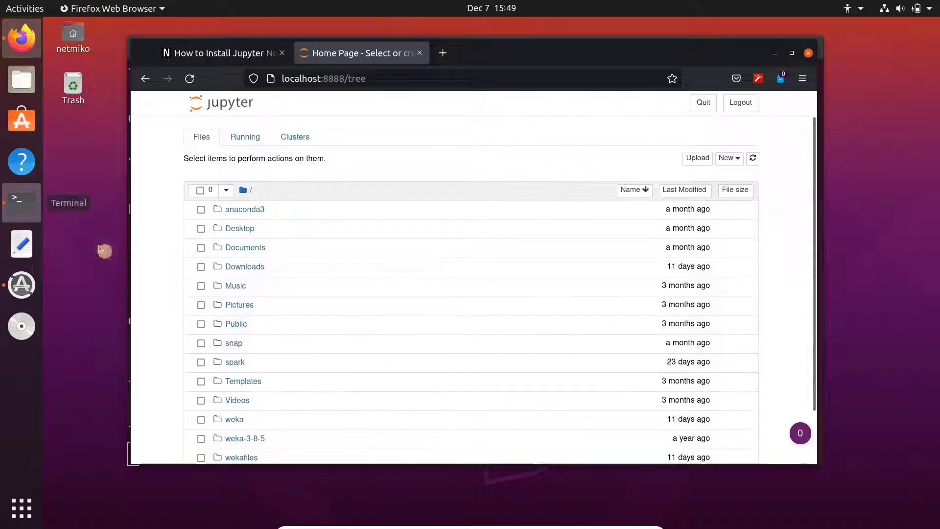
- Interrupt the notebook server with Ctrl+C, confirm shutdown with y, clear, and return to the tutorial
left_click(21, 203)
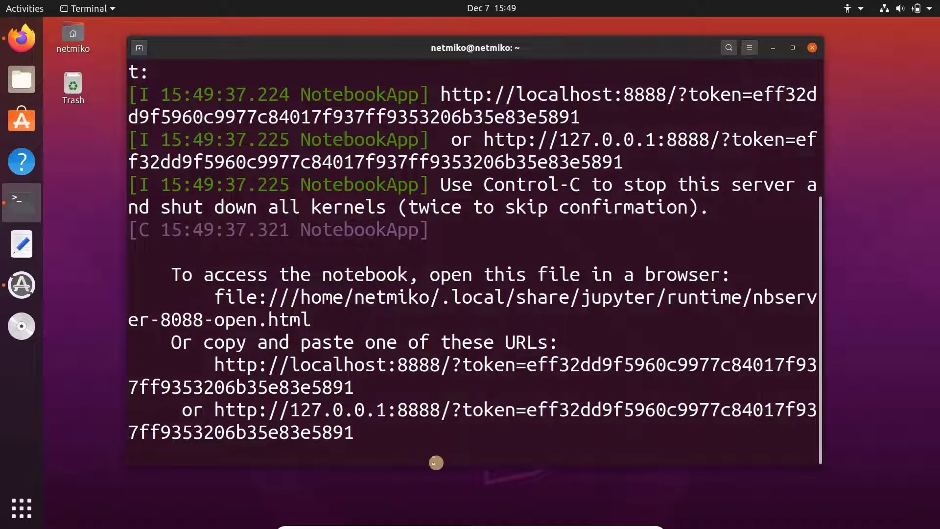
key("ctrl+c")
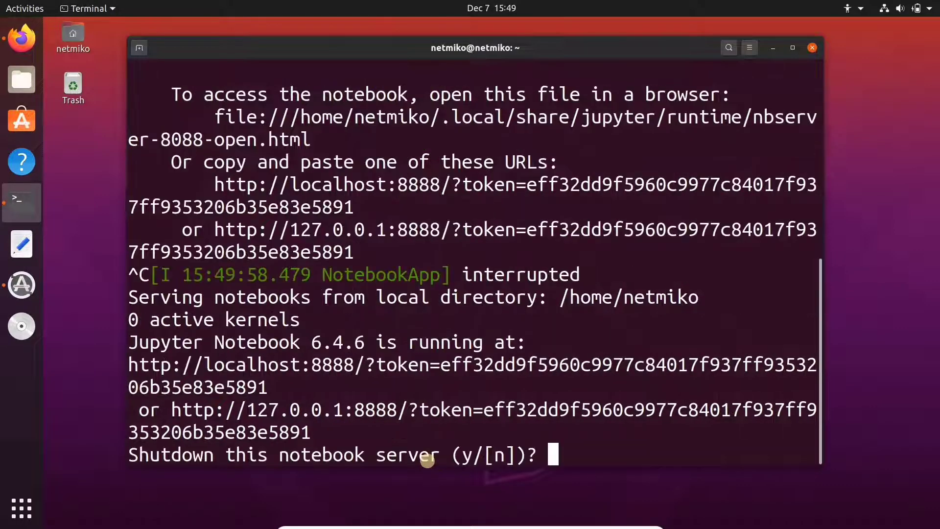
type("y")
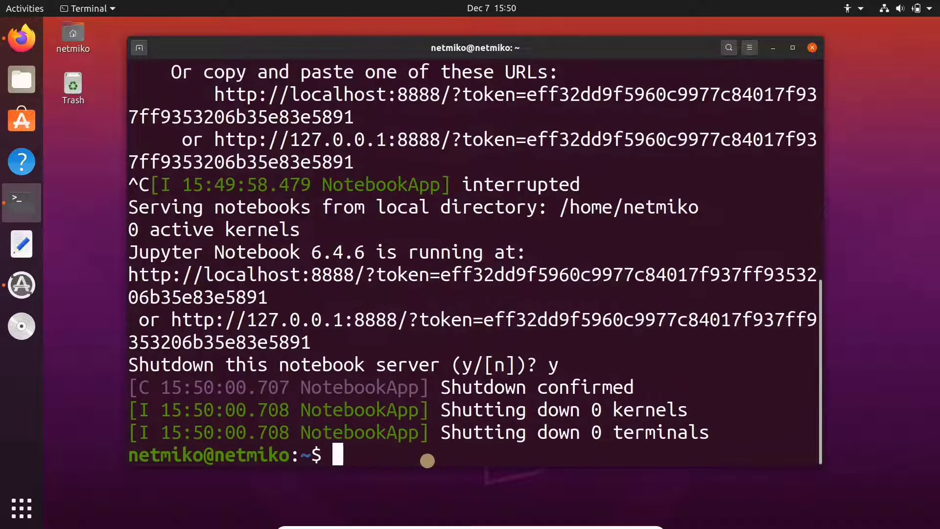
type("cl")
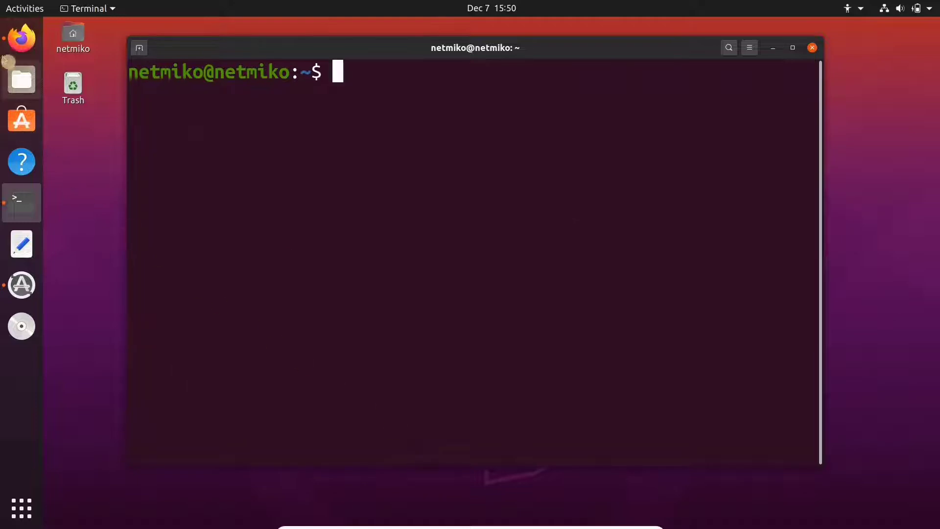
left_click(20, 38)
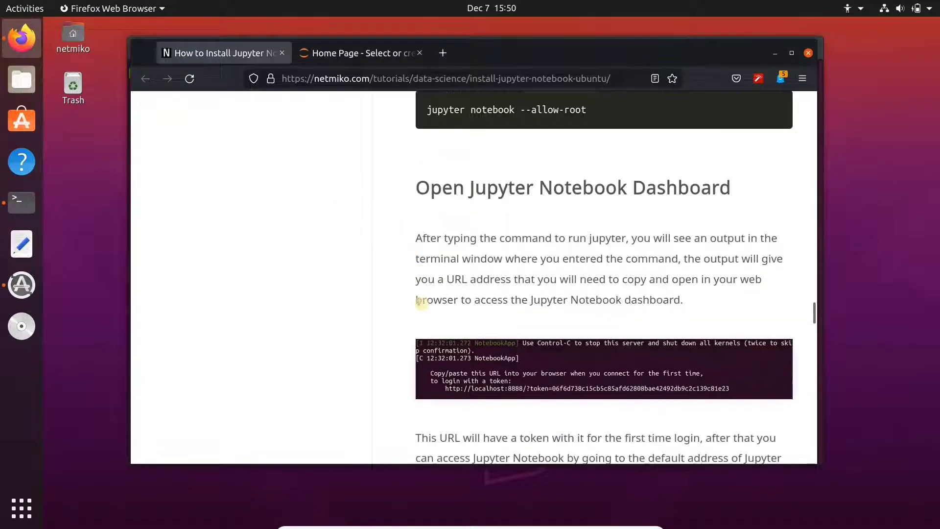
- Run the tutorial's literal 'jupyter notebook --port port_number' command and see it fail
scroll("down", 3)
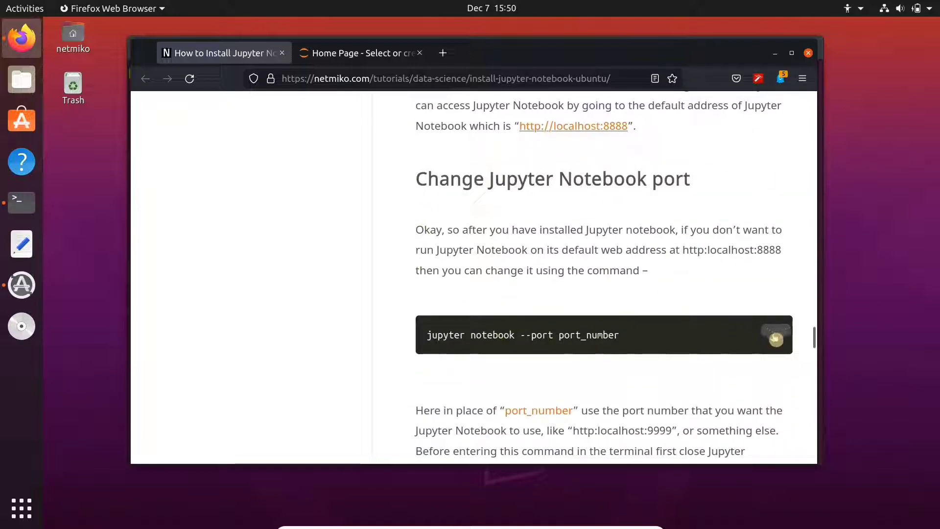
left_click(21, 202)
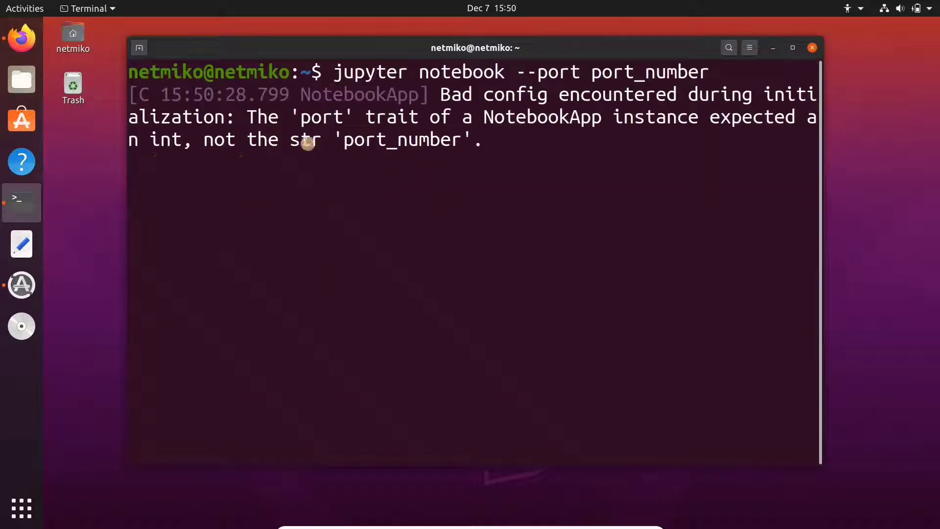
key("Return")
type("jupyter")
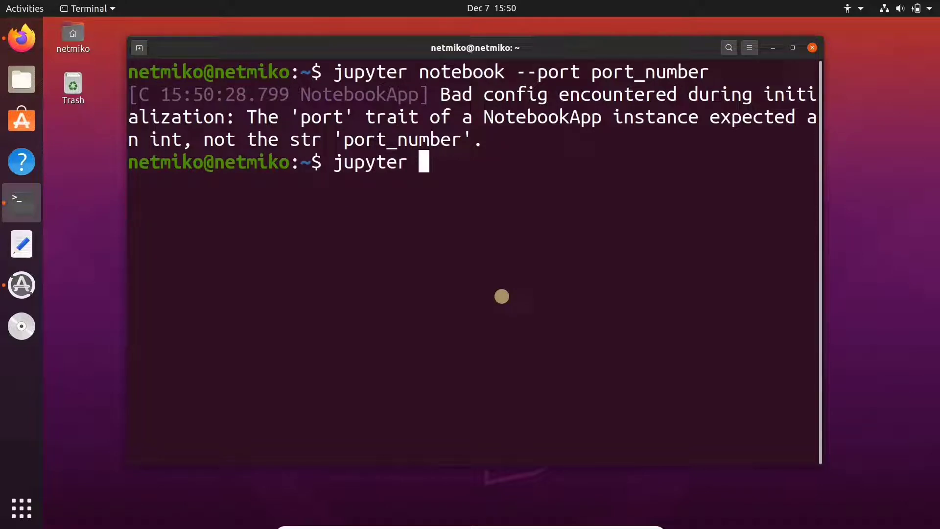
- Relaunch the server with 'jupyter notebook --port 9999'
type("notebook --p")
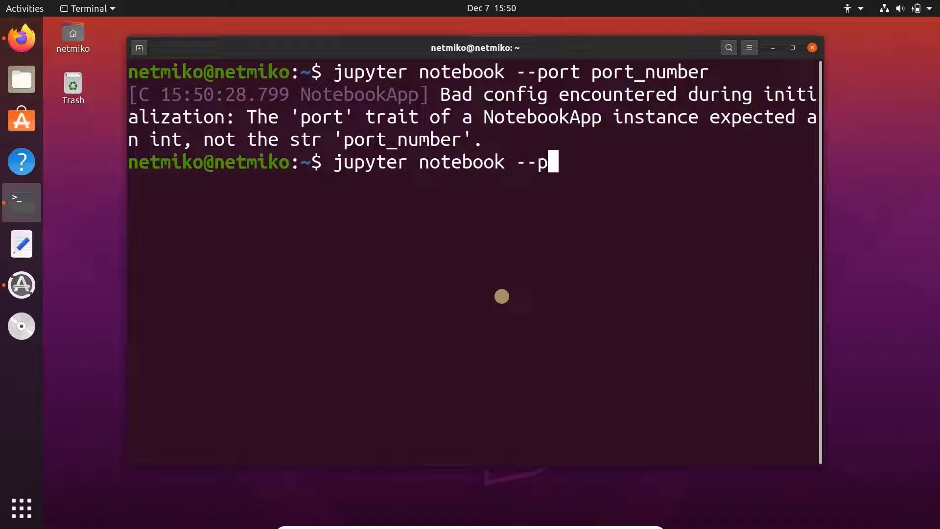
type("ort")
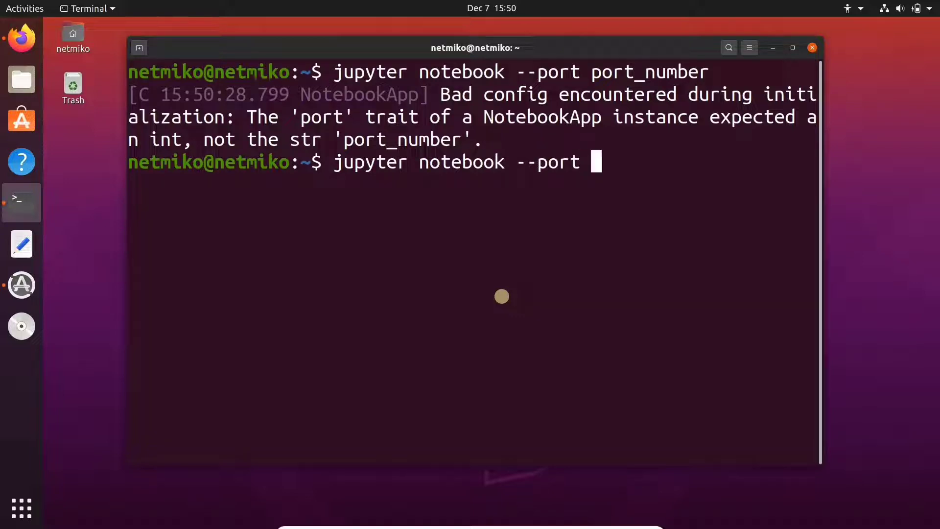
type("9999")
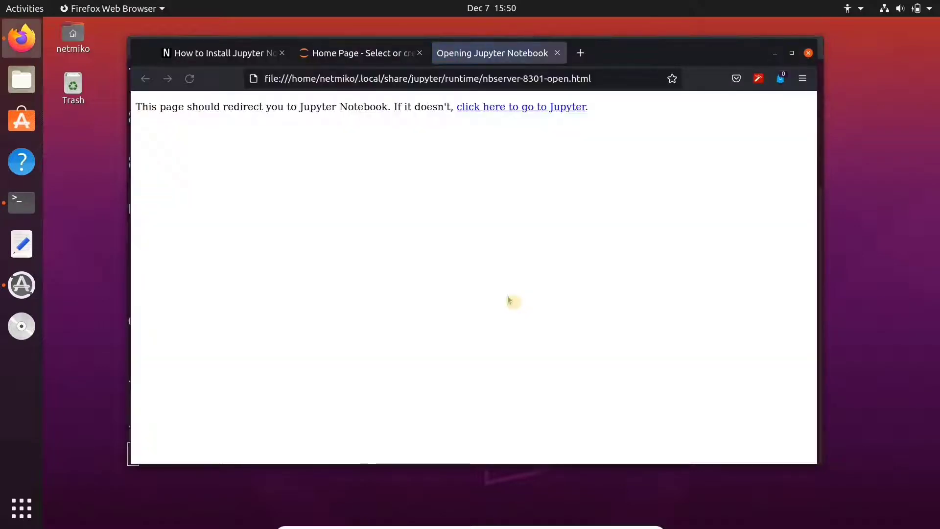
- Load the dashboard at localhost:9999/tree and view the server's tokenized 9999 URLs in the terminal
left_click(520, 107)
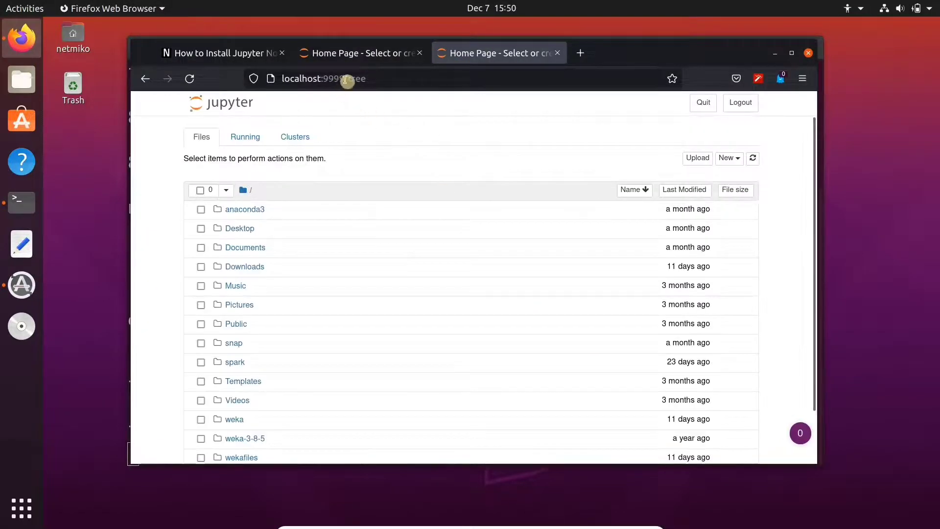
left_click(324, 78)
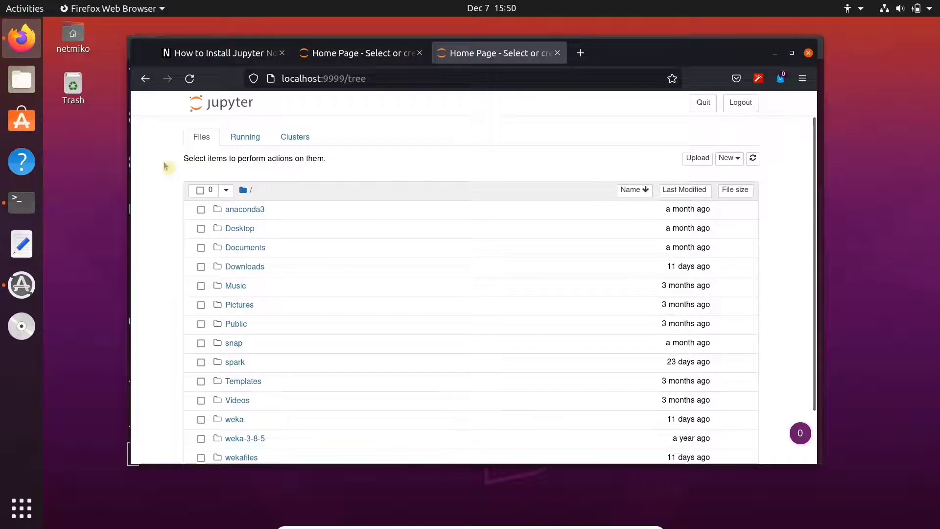
left_click(21, 203)
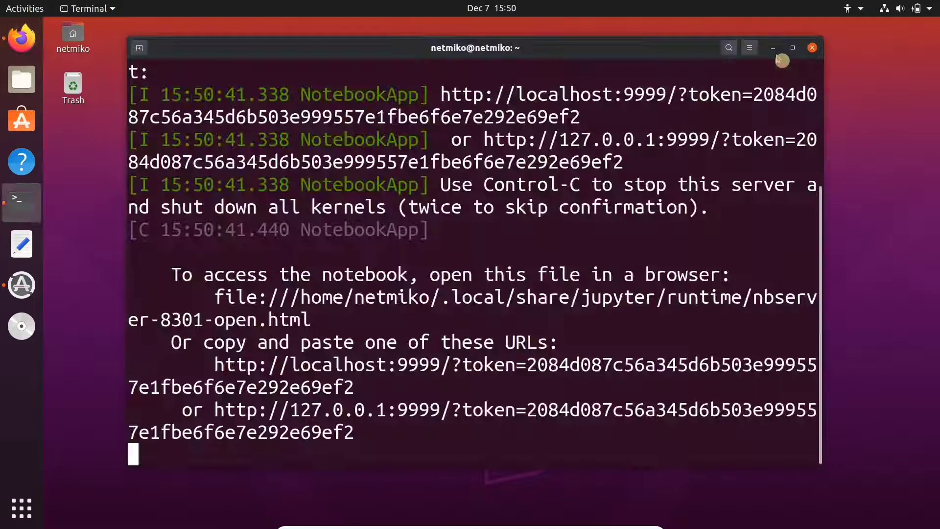